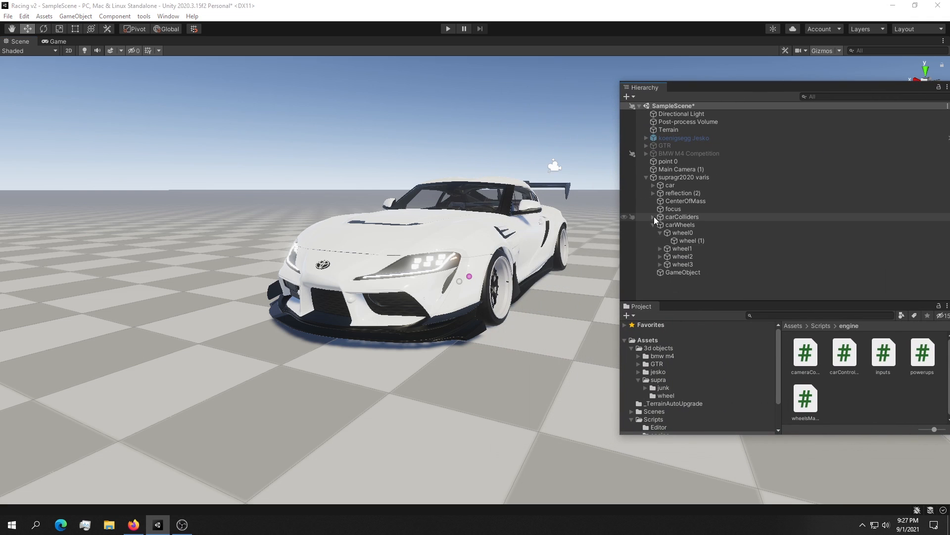
- Expand carColliders and select collider2 and its neighbour to compare their gizmos against the rear wheels
left_click(652, 217)
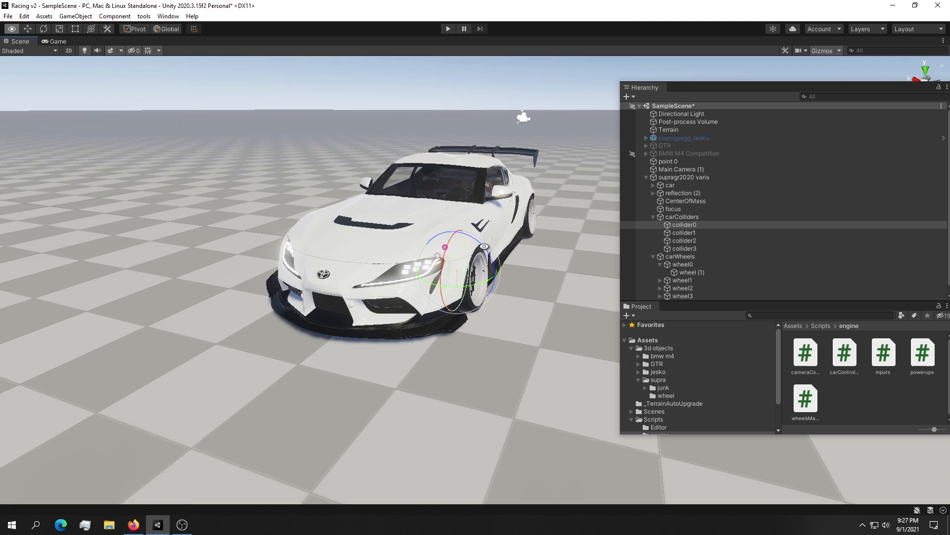
left_click(684, 240)
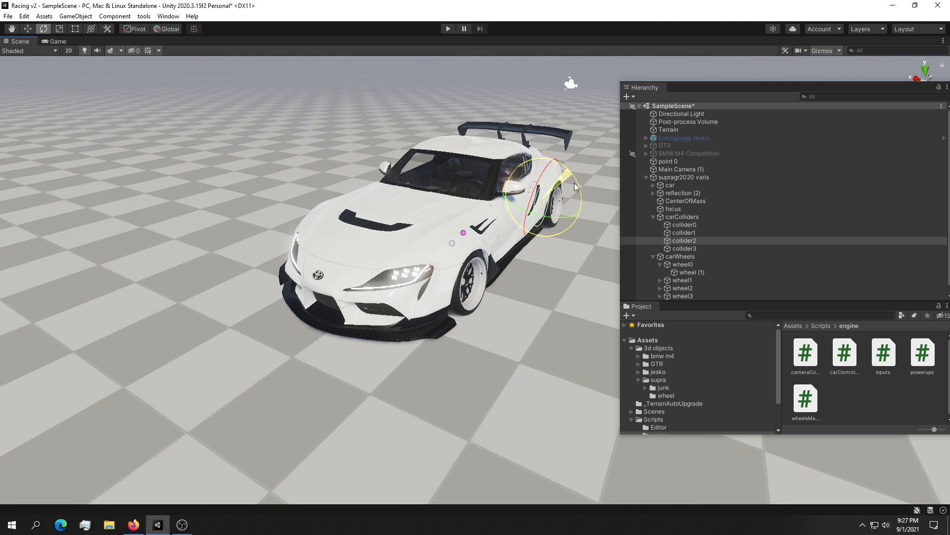
left_click_drag(574, 187, 607, 203)
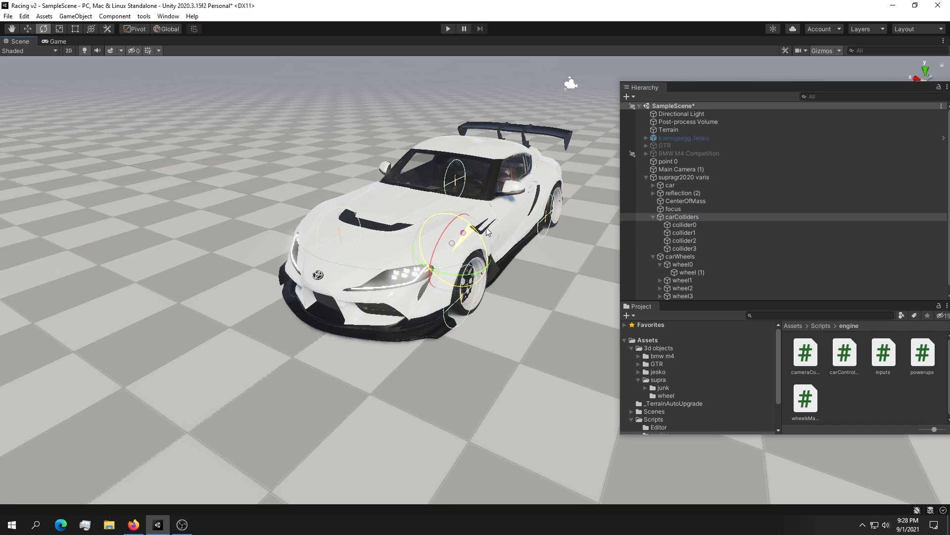
left_click(684, 232)
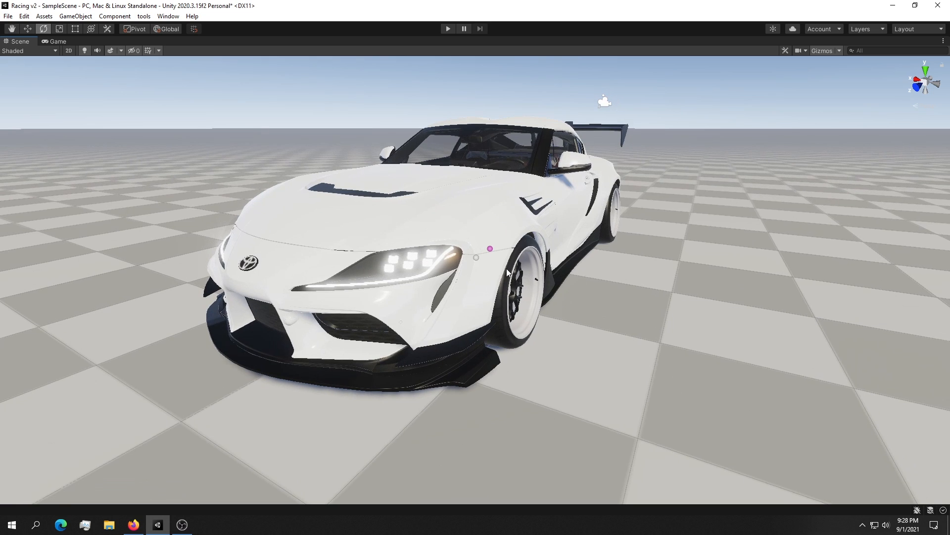
- Bring up the vehicle setup tool from tools > vehicle and assign the Supra to it
left_click(144, 16)
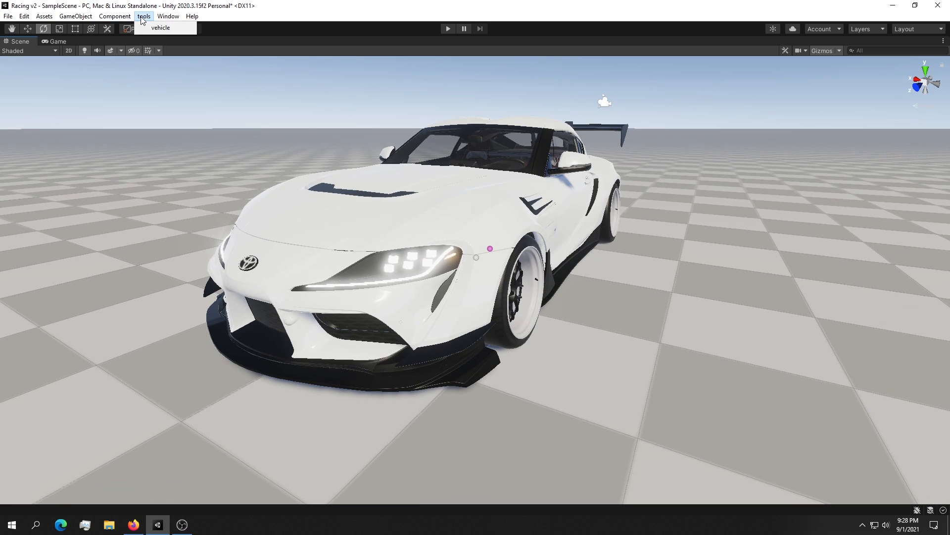
left_click(161, 28)
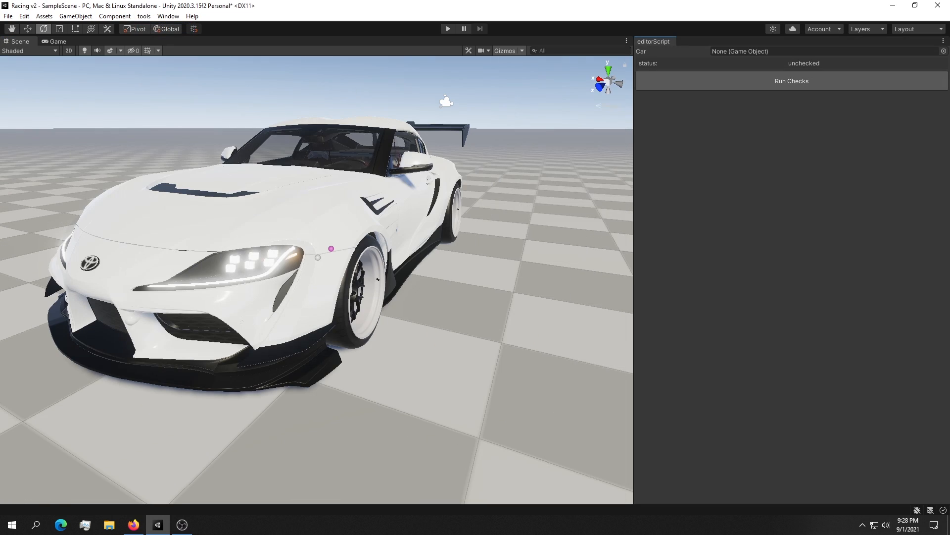
left_click(791, 80)
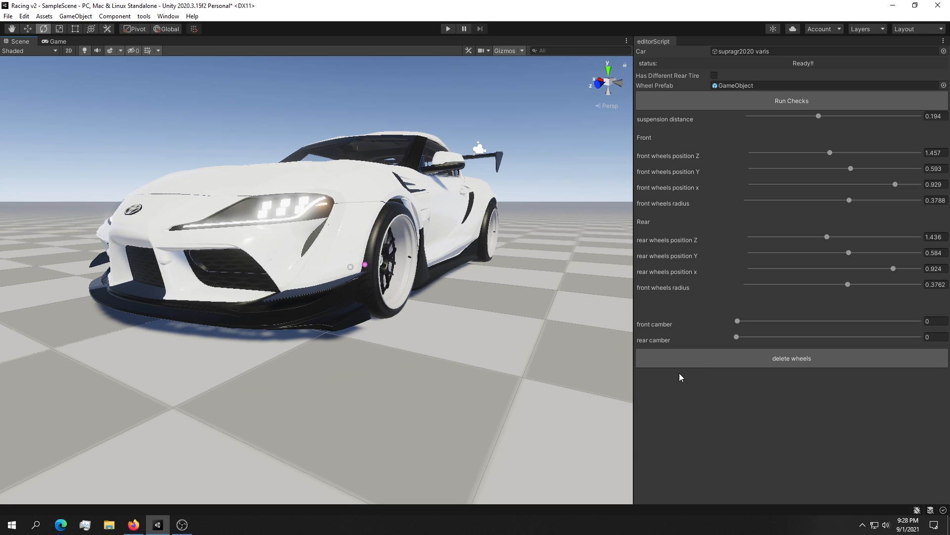
mouse_move(775, 321)
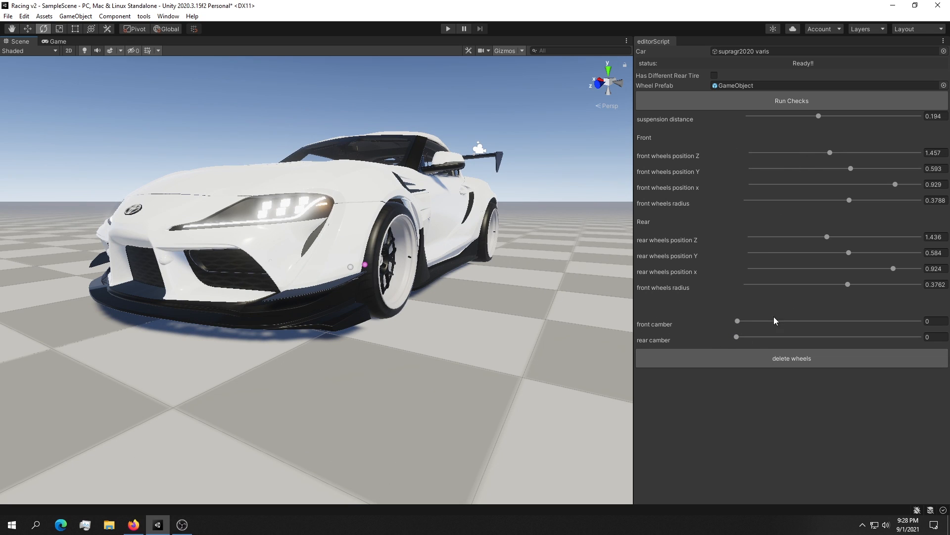
- Drag the camber sliders so front and rear wheels both sit at -8
left_click_drag(737, 320, 815, 321)
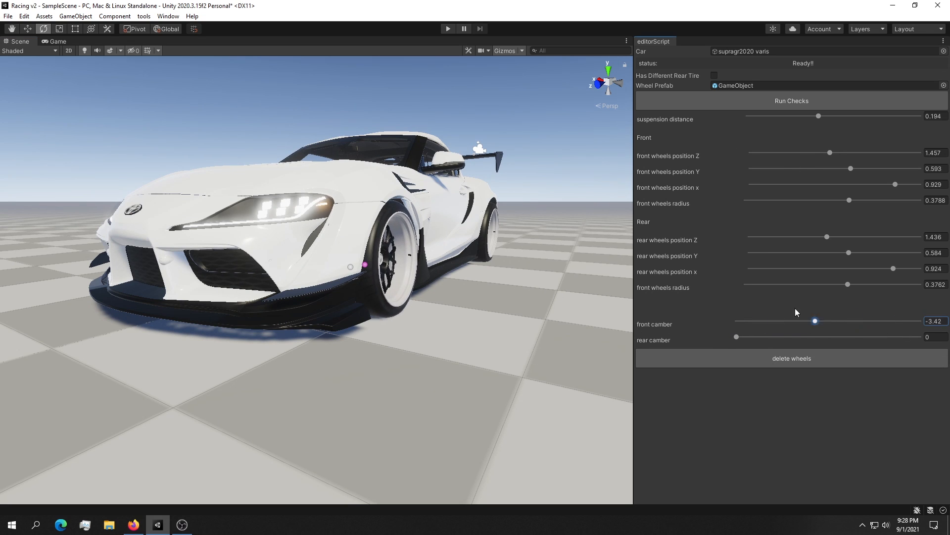
left_click_drag(815, 321, 884, 320)
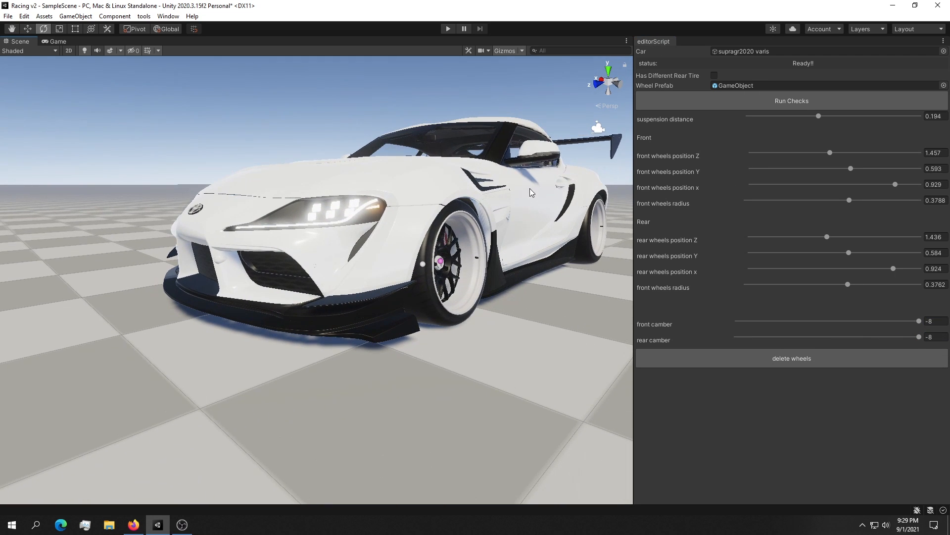
right_click(653, 41)
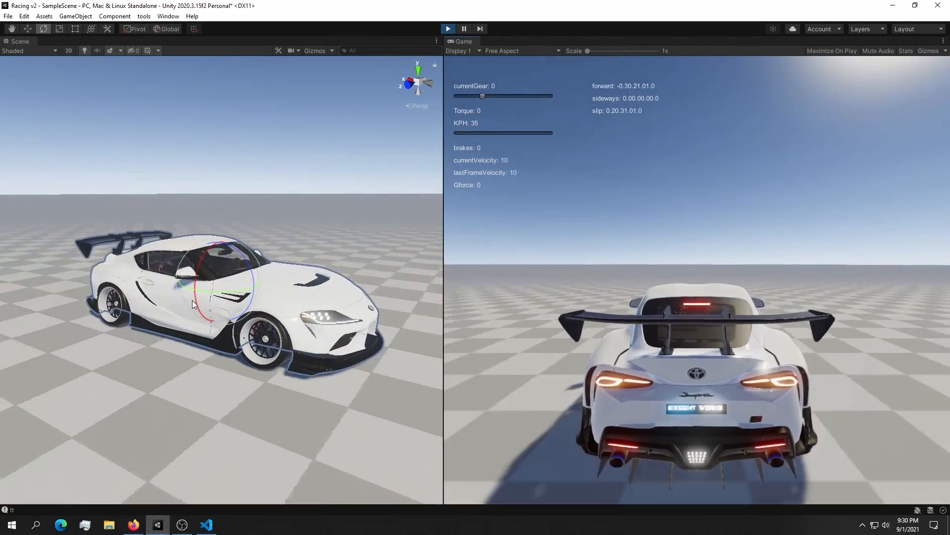
left_click(206, 525)
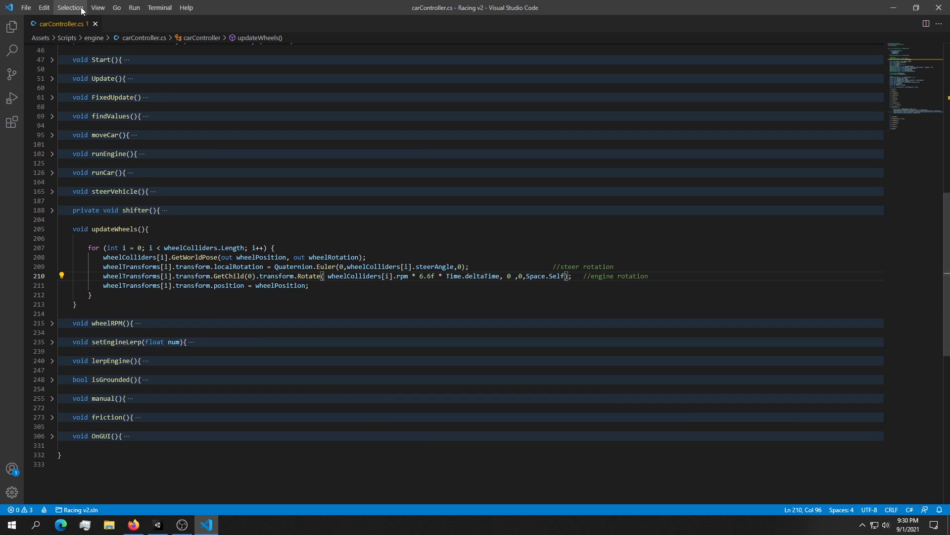
mouse_move(616, 283)
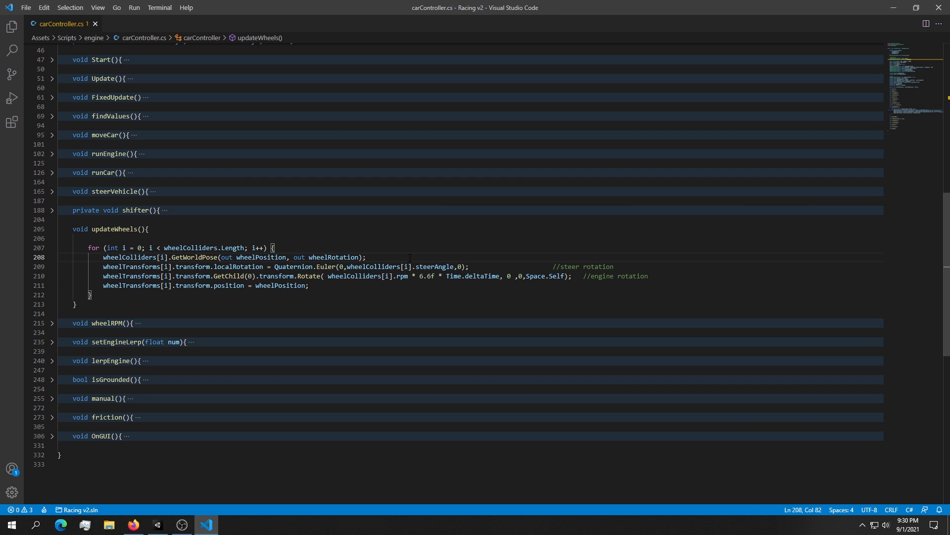
key("Enter")
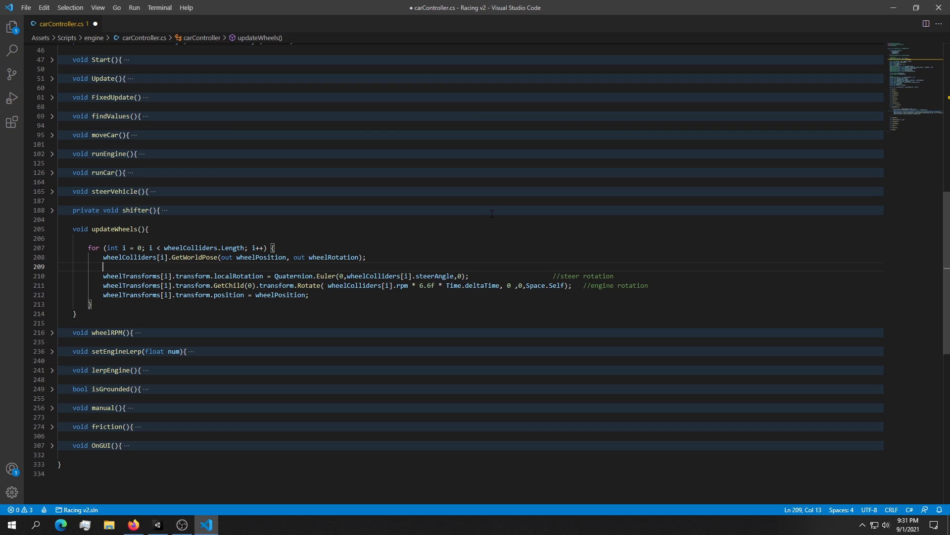
type("wheelColliders[]")
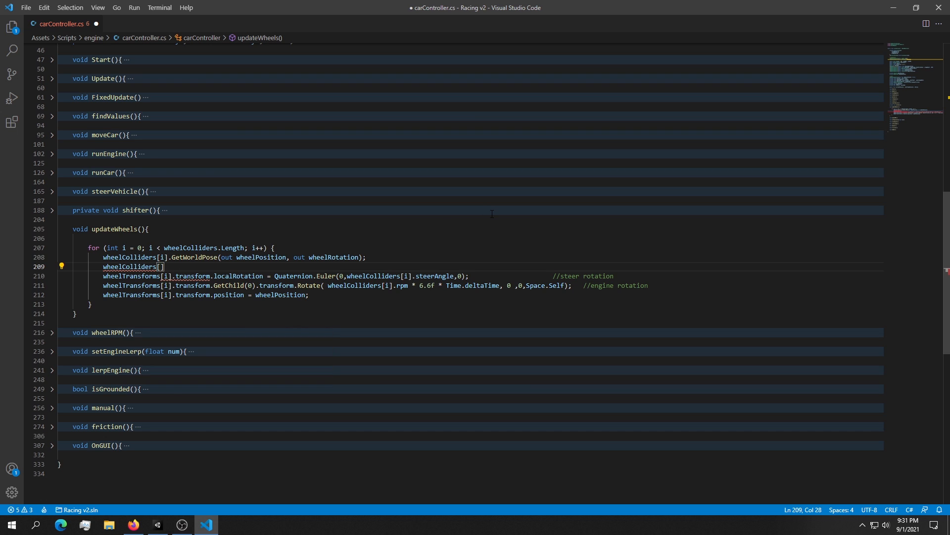
type(".transform")
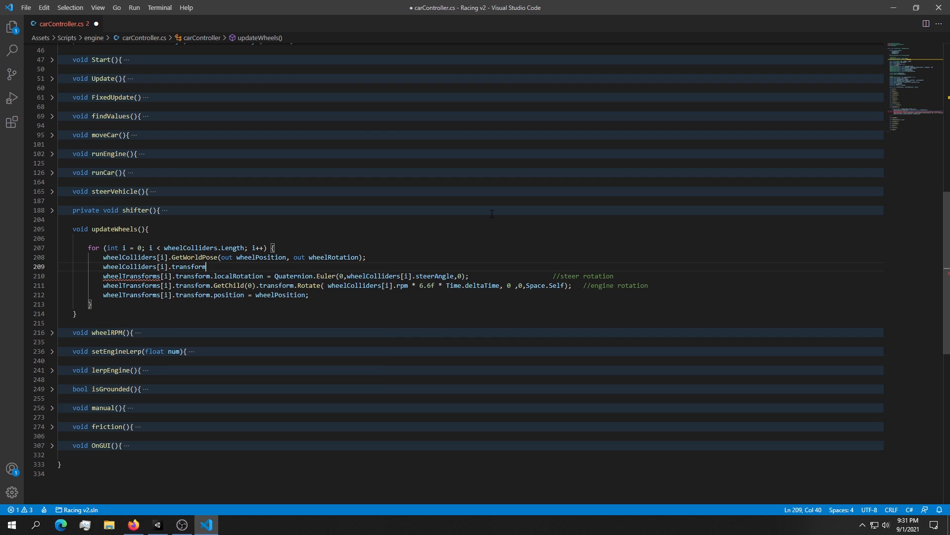
type(".rotation =")
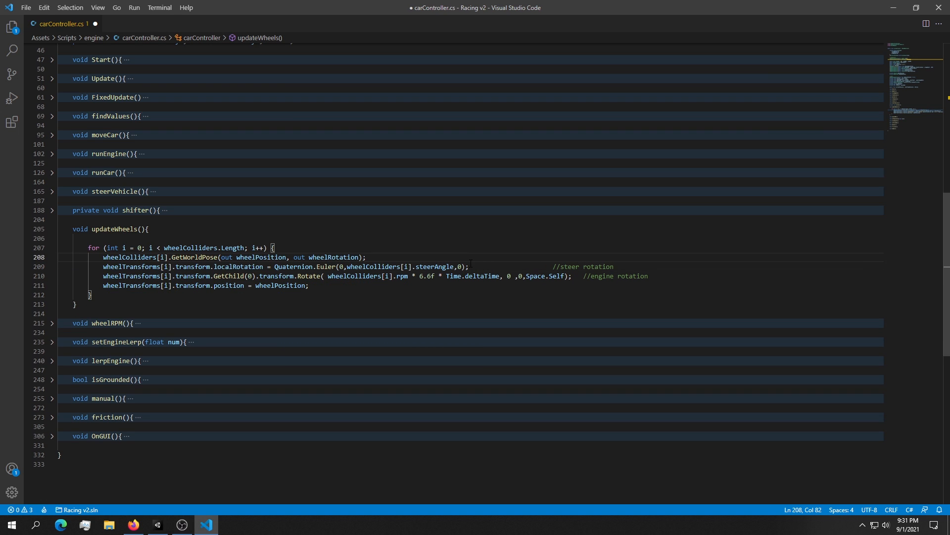
left_click(157, 525)
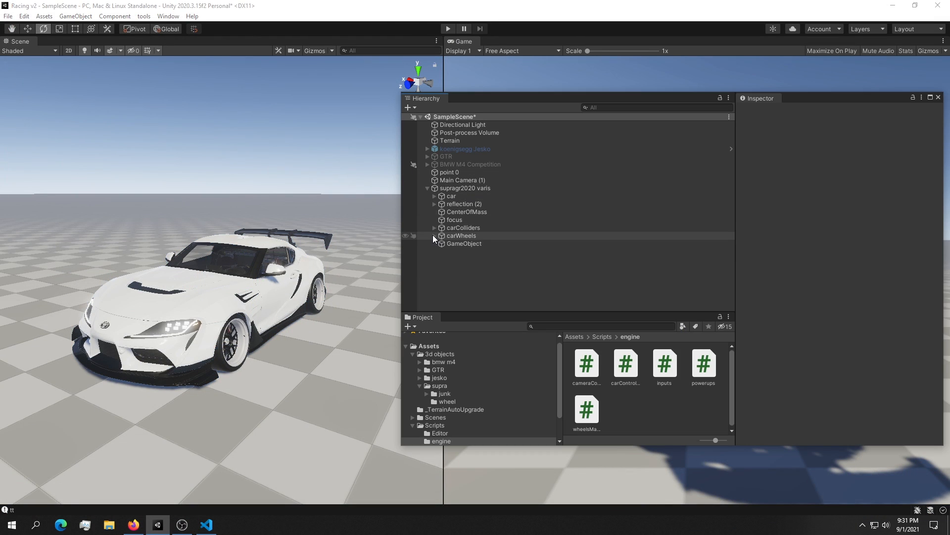
- Select wheel0 under carWheels and test-rotate it to see the parent stays unrotated
left_click(433, 236)
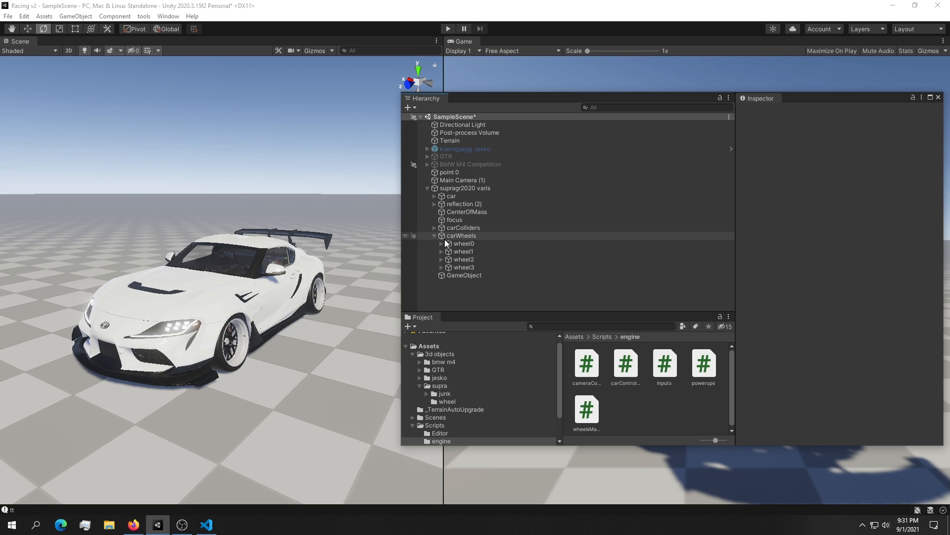
left_click(463, 243)
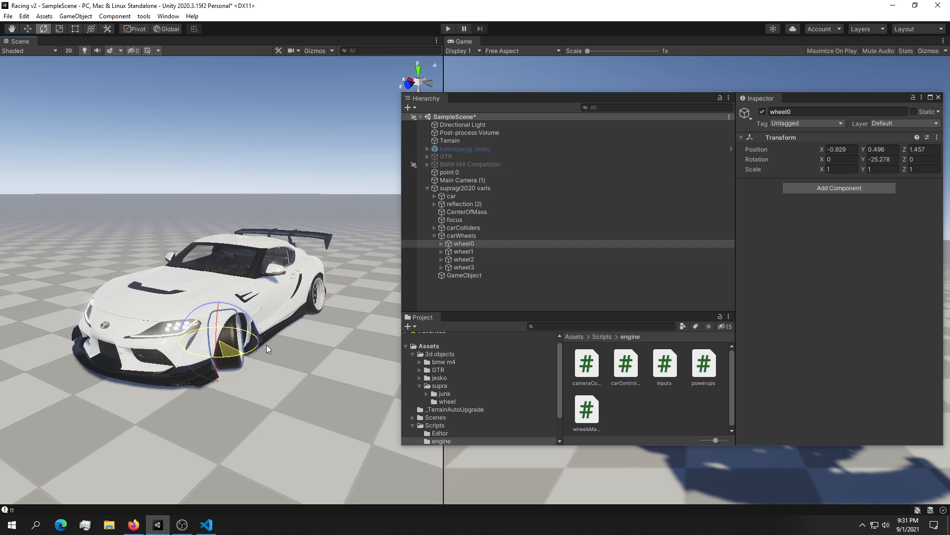
left_click_drag(266, 348, 200, 349)
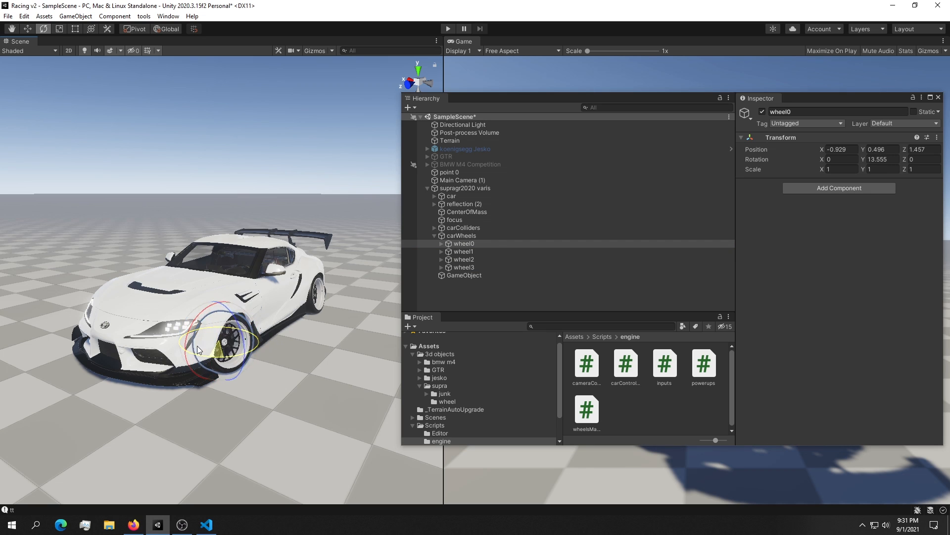
- Tilt the child wheel mesh under wheel0 to -8 on Z with the handle set to Local axes
left_click(448, 243)
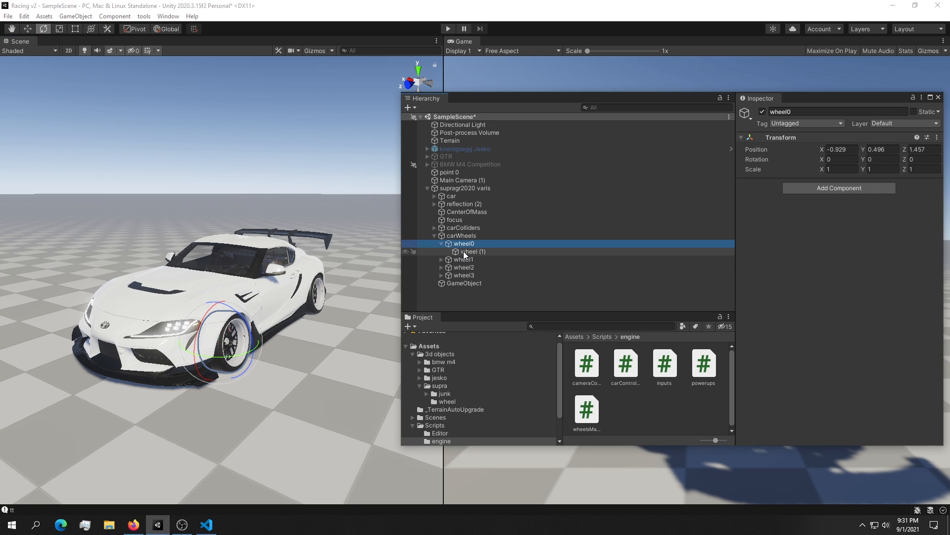
left_click(472, 251)
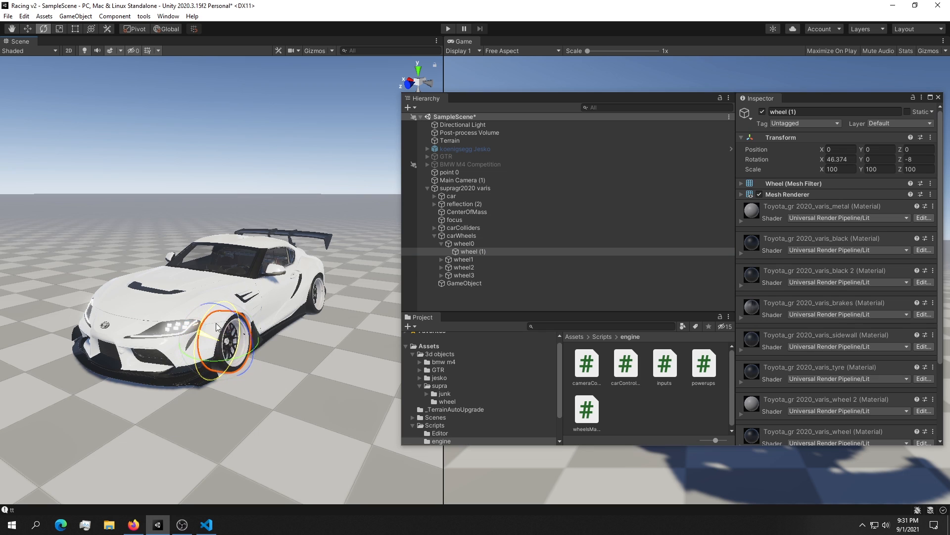
left_click_drag(218, 328, 191, 334)
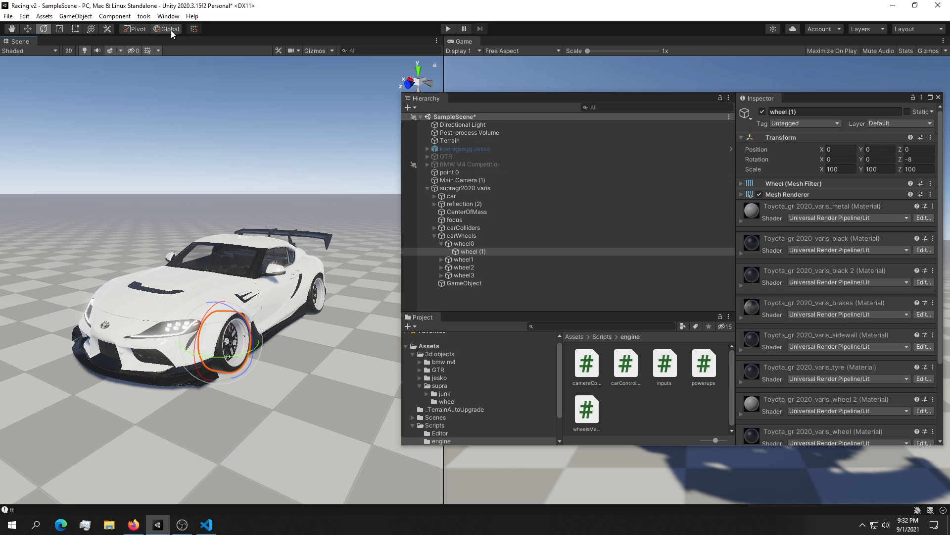
left_click(169, 29)
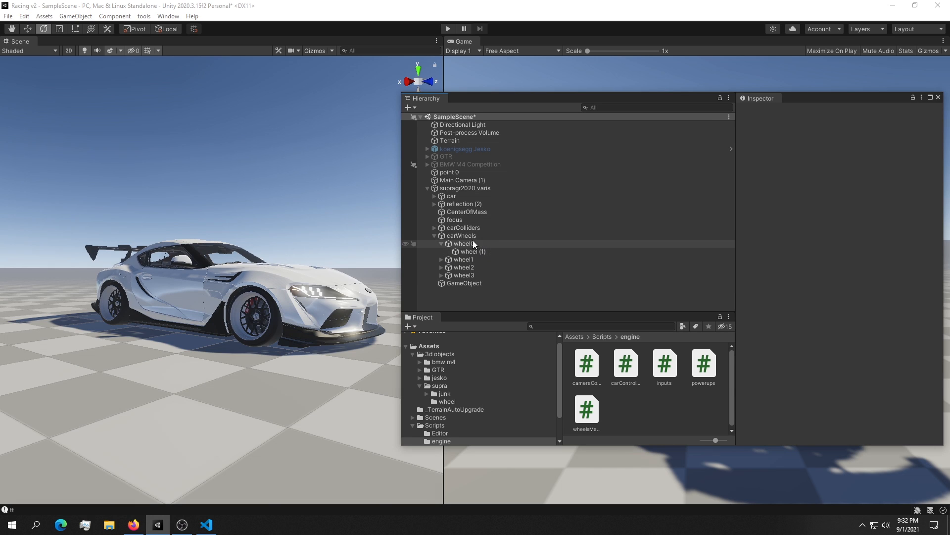
- Reselect wheel0 and its child mesh to confirm the camber sits on the child only
left_click(463, 244)
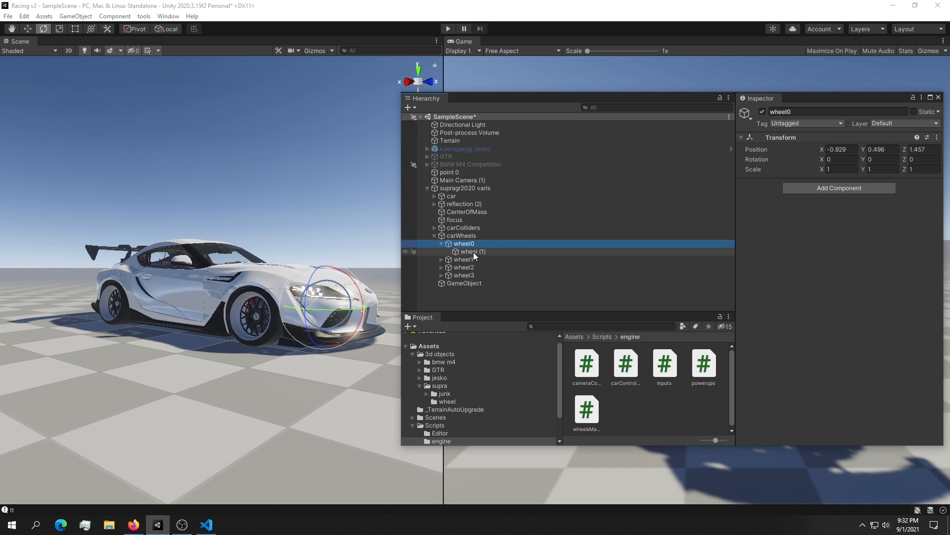
left_click(206, 525)
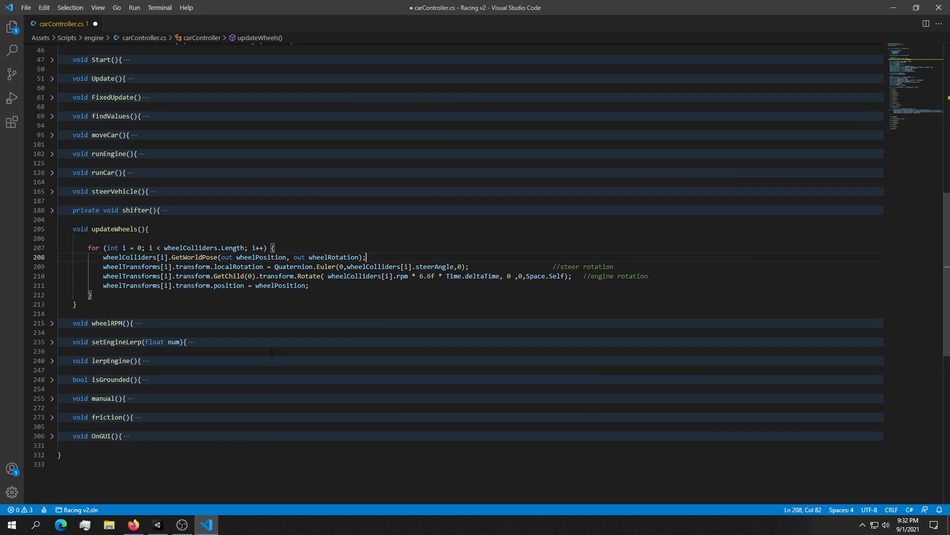
double_click(228, 276)
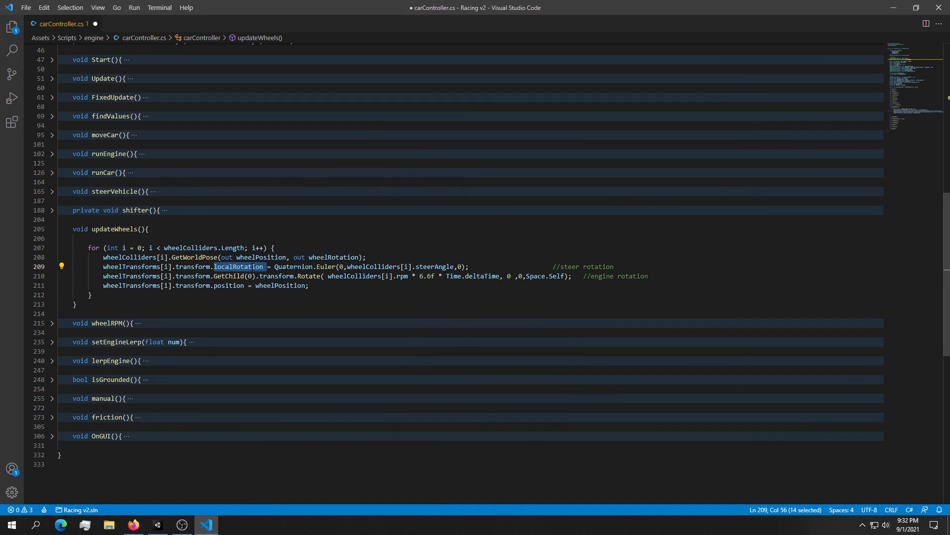
left_click(157, 525)
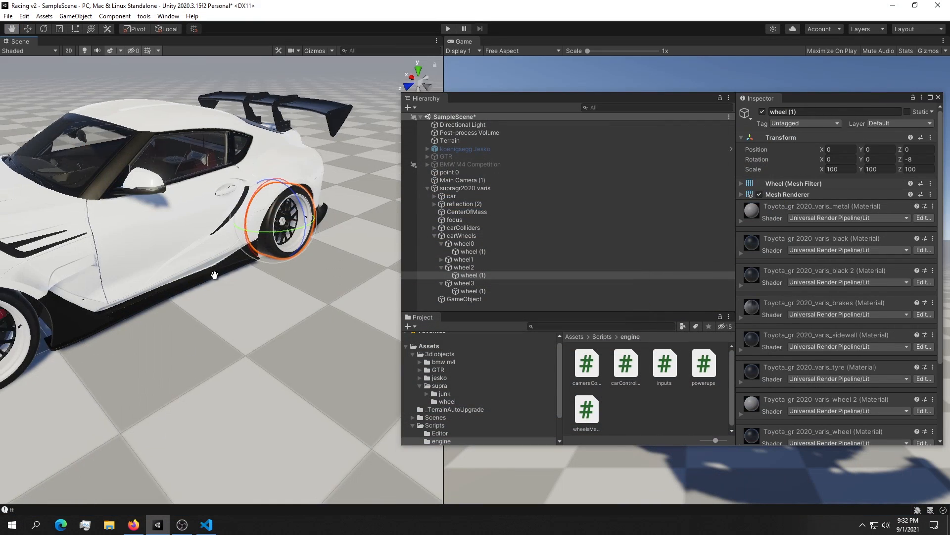
- With wheel0 selected, bring up the vehicle check tool with no car assigned and close it again
left_click(464, 244)
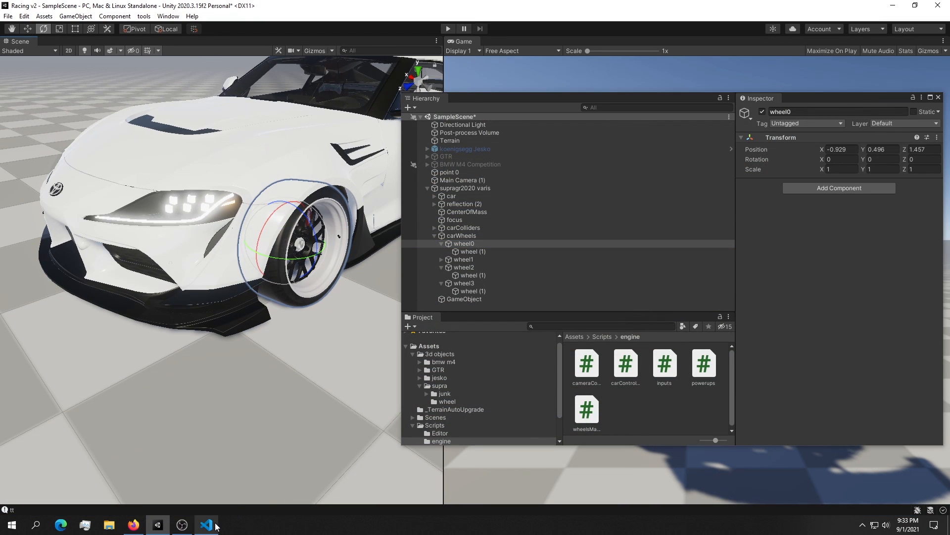
left_click(206, 525)
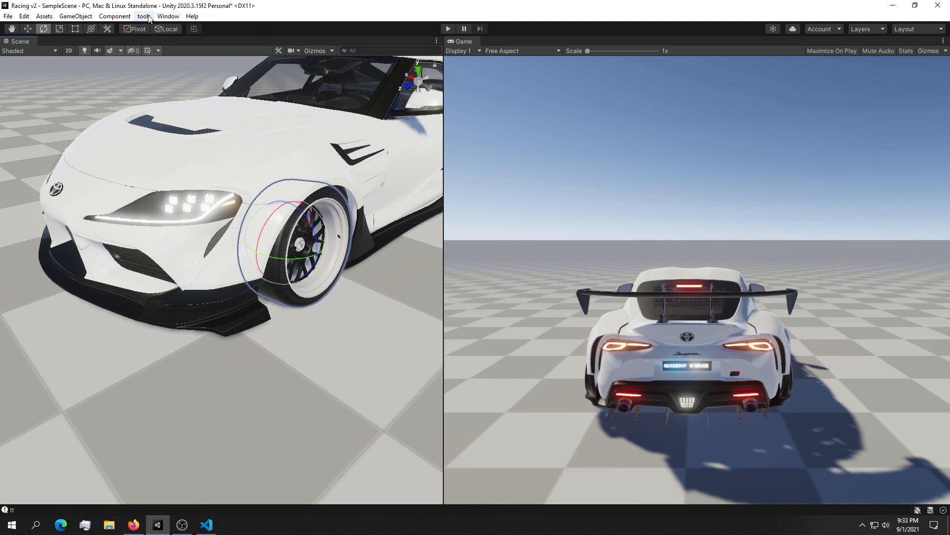
left_click(143, 15)
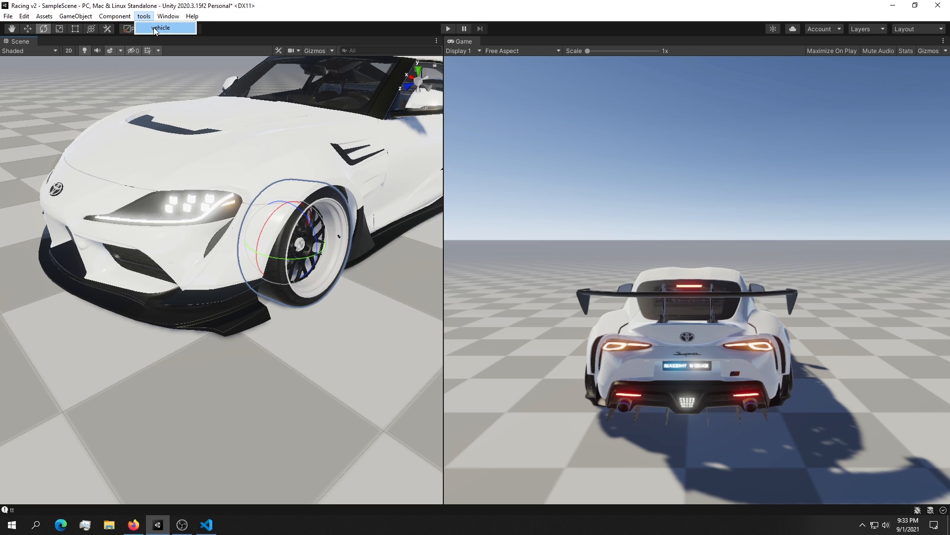
left_click(161, 28)
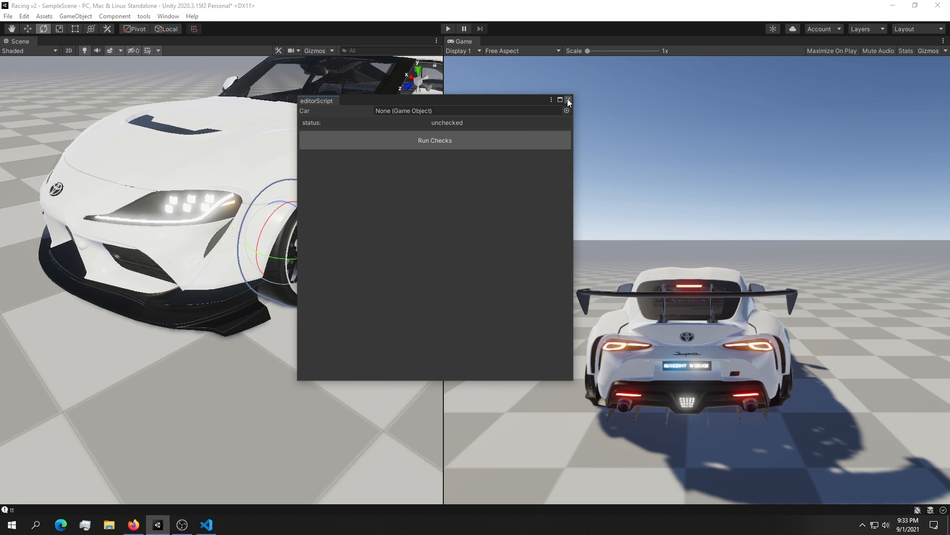
left_click(568, 100)
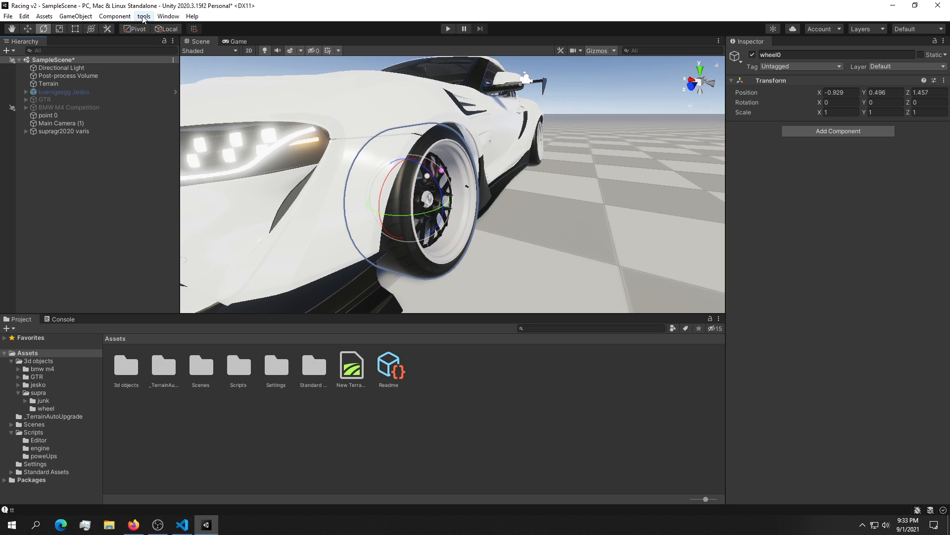
mouse_move(143, 6)
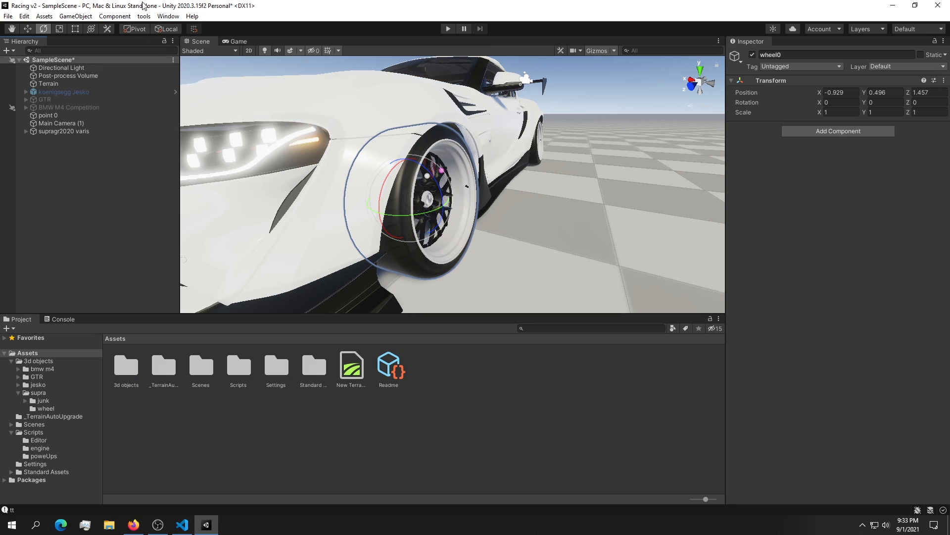
- Expand supragr2020 varis > carWheels > wheel2 and rotate its wheel mesh to Z 20.404
left_click(26, 131)
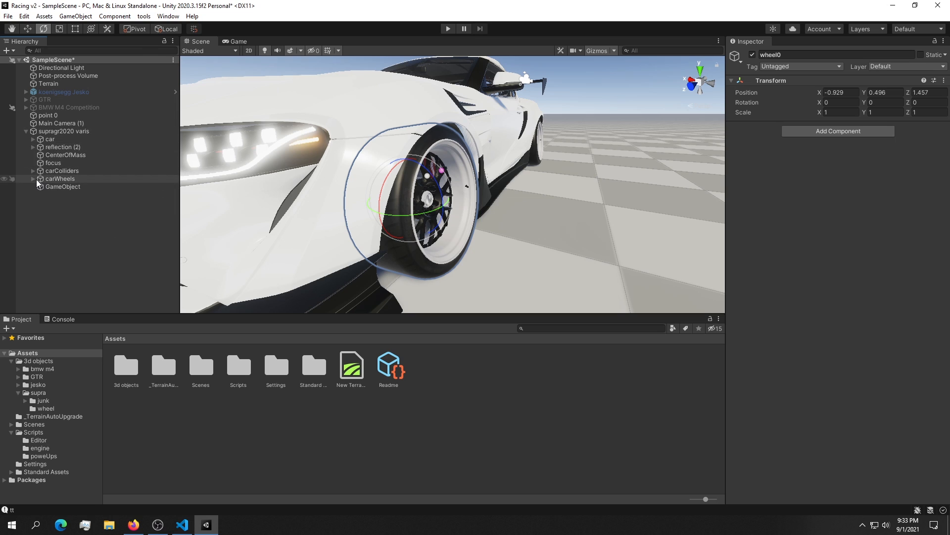
left_click(32, 179)
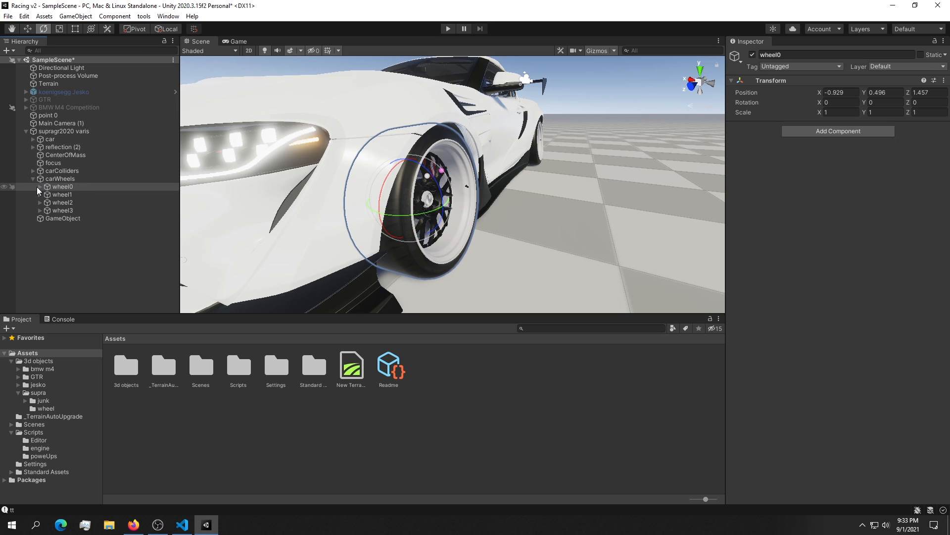
left_click(62, 194)
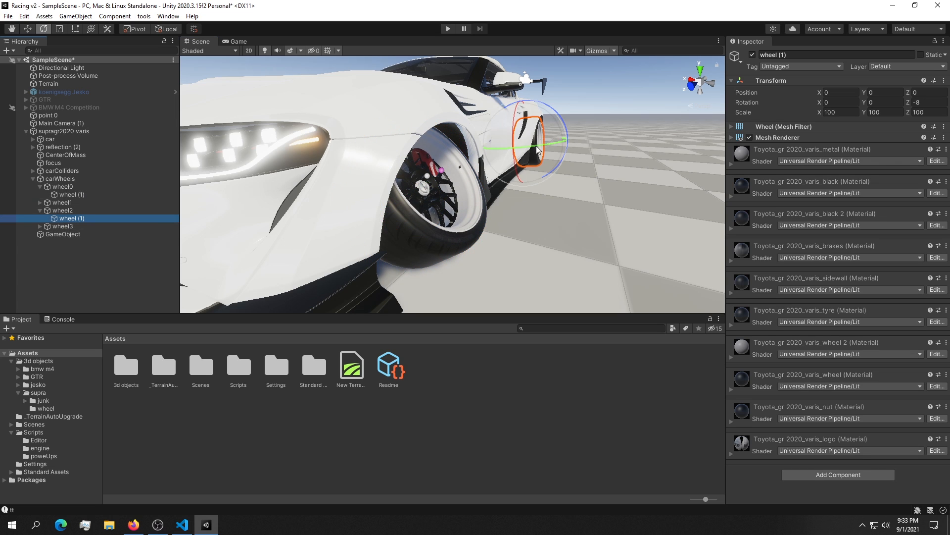
left_click_drag(540, 149, 480, 193)
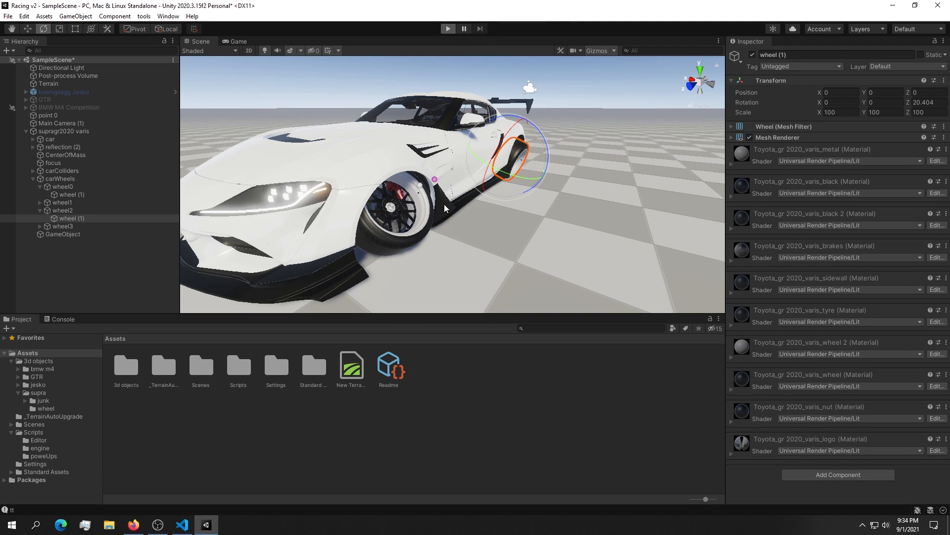
left_click(447, 29)
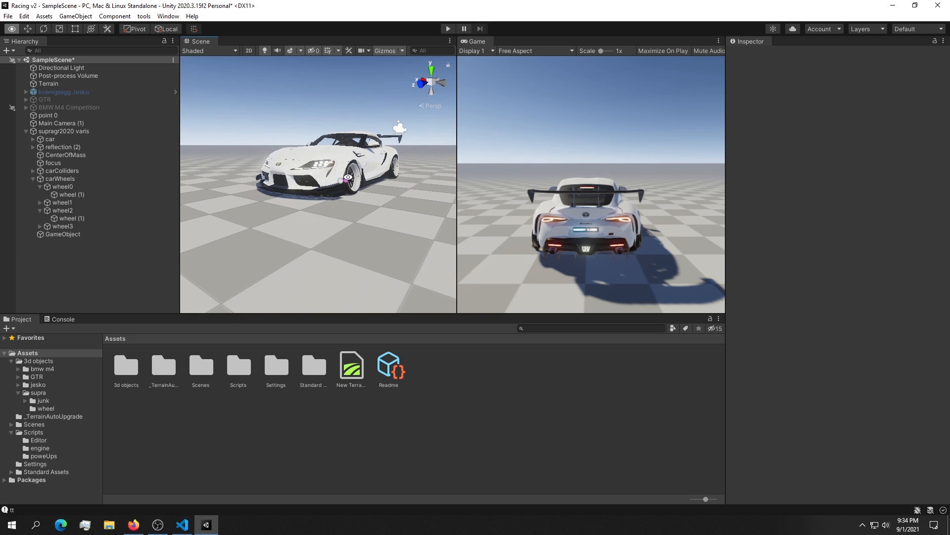
- Orbit the scene view around the Supra to frame the whole car beside the game view
left_click_drag(314, 182, 297, 173)
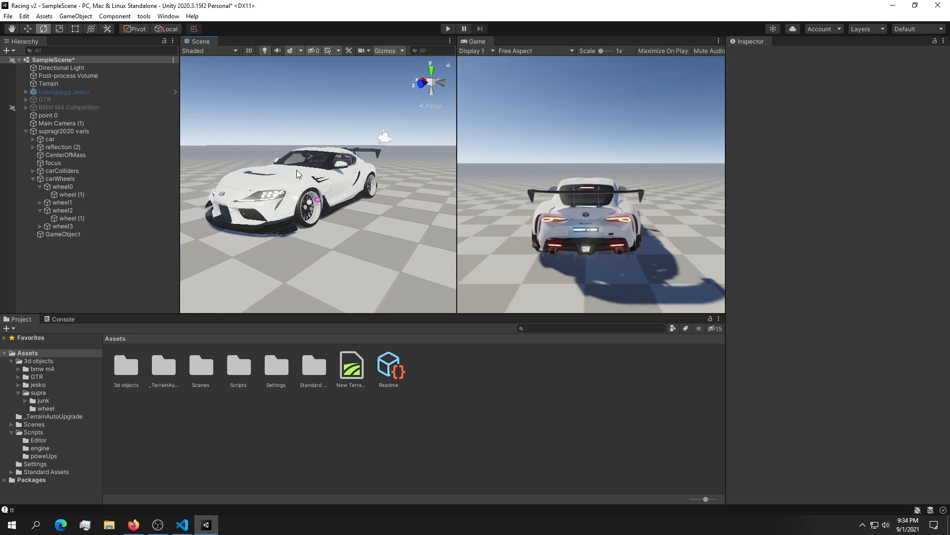